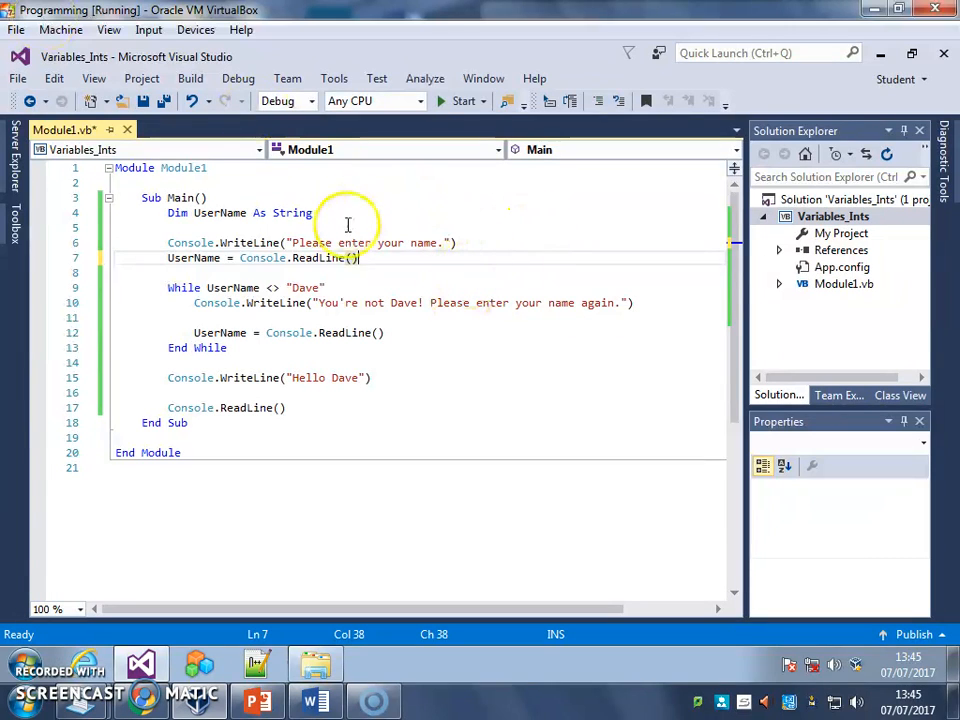
mouse_move(296, 322)
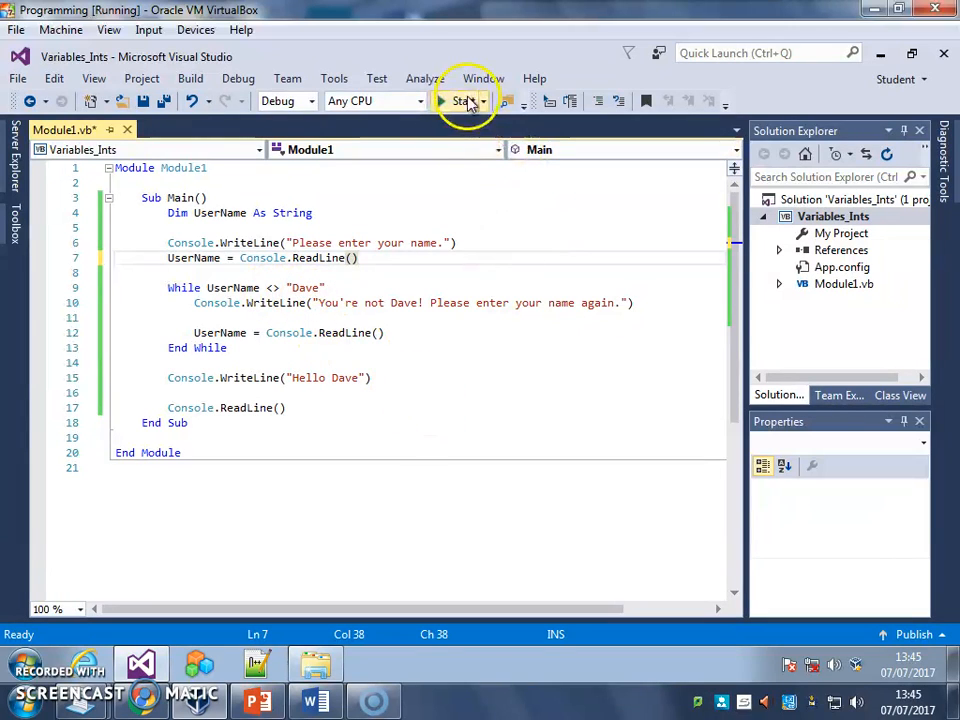
- Run the program, enter the lowercase name dave, see it rejected, and close the console
click(460, 100)
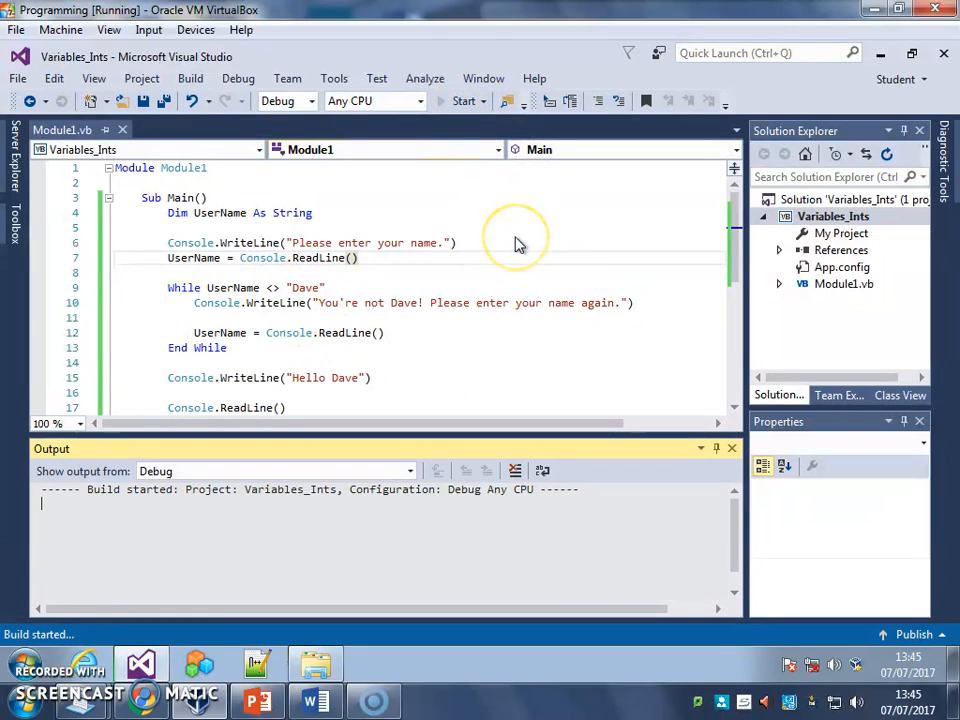
click(460, 100)
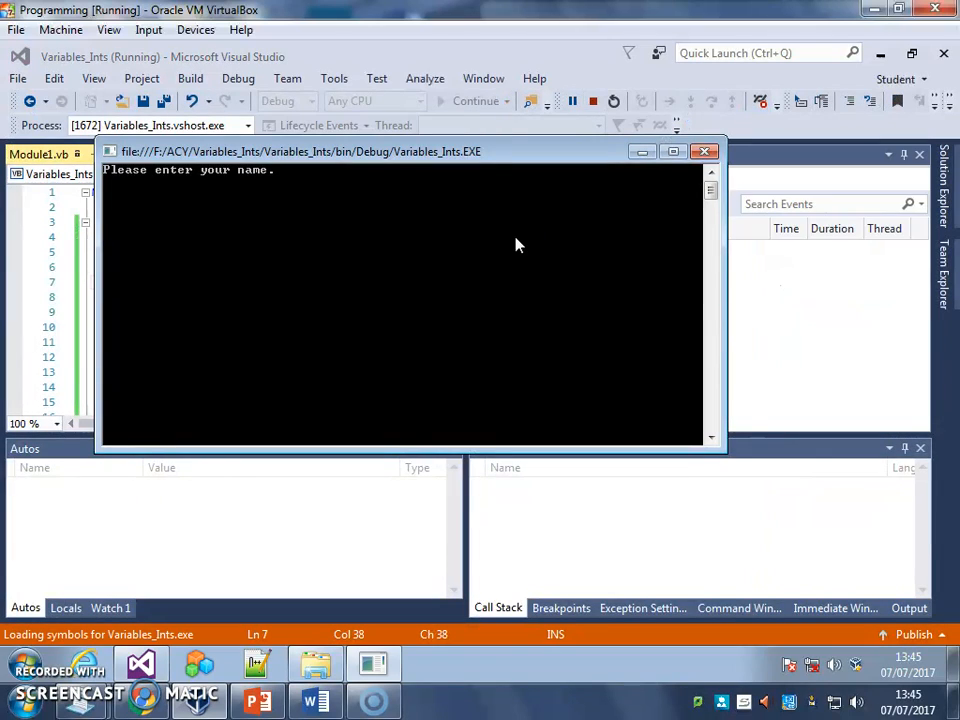
text(dave)
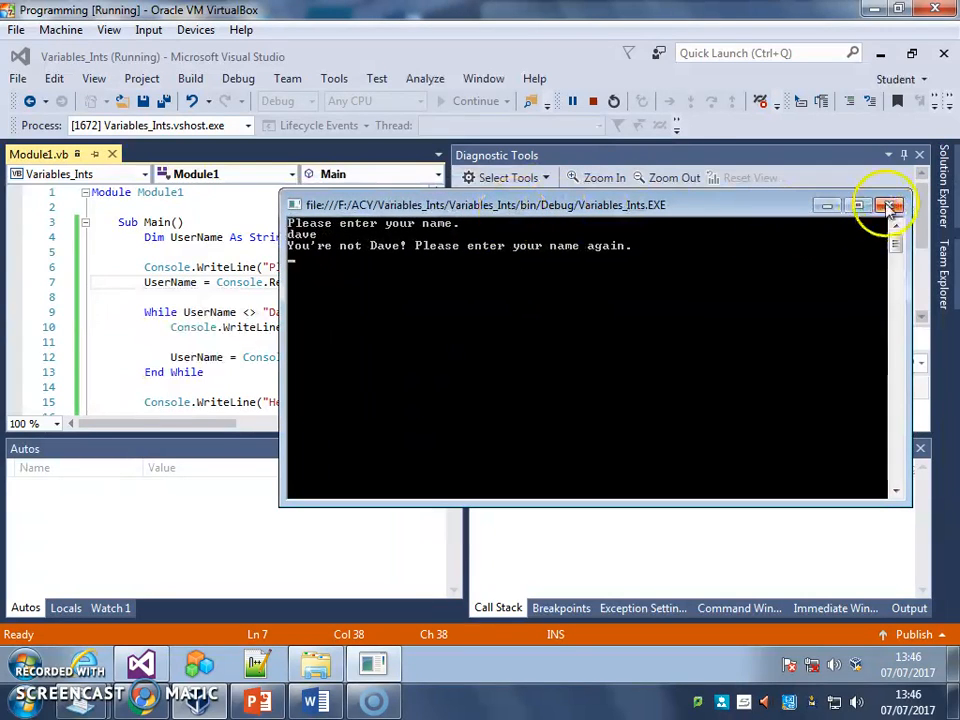
click(868, 206)
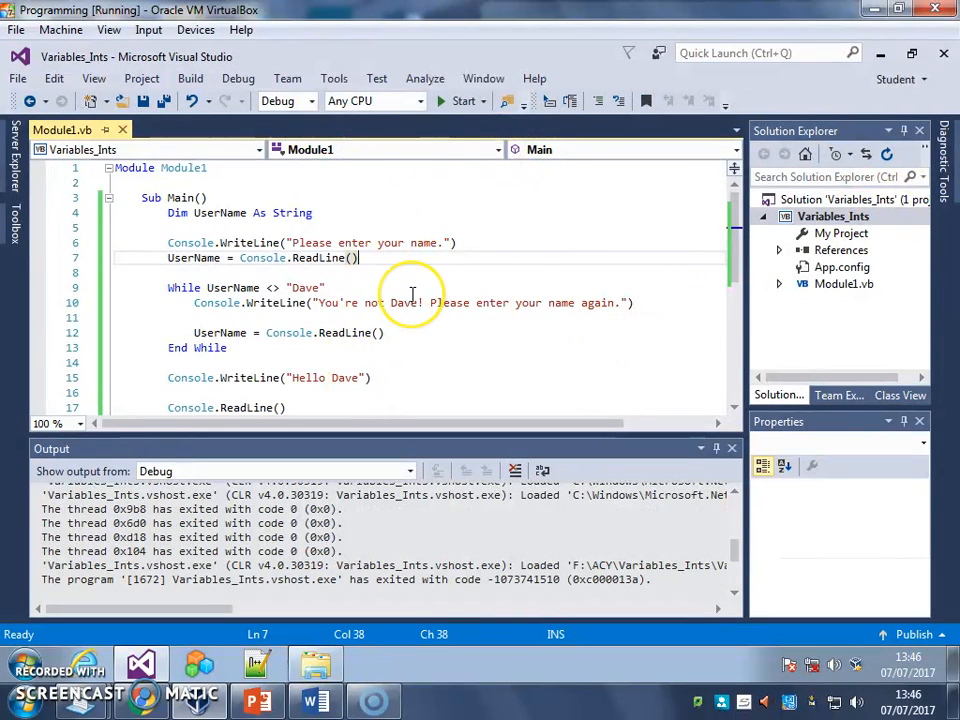
mouse_move(756, 468)
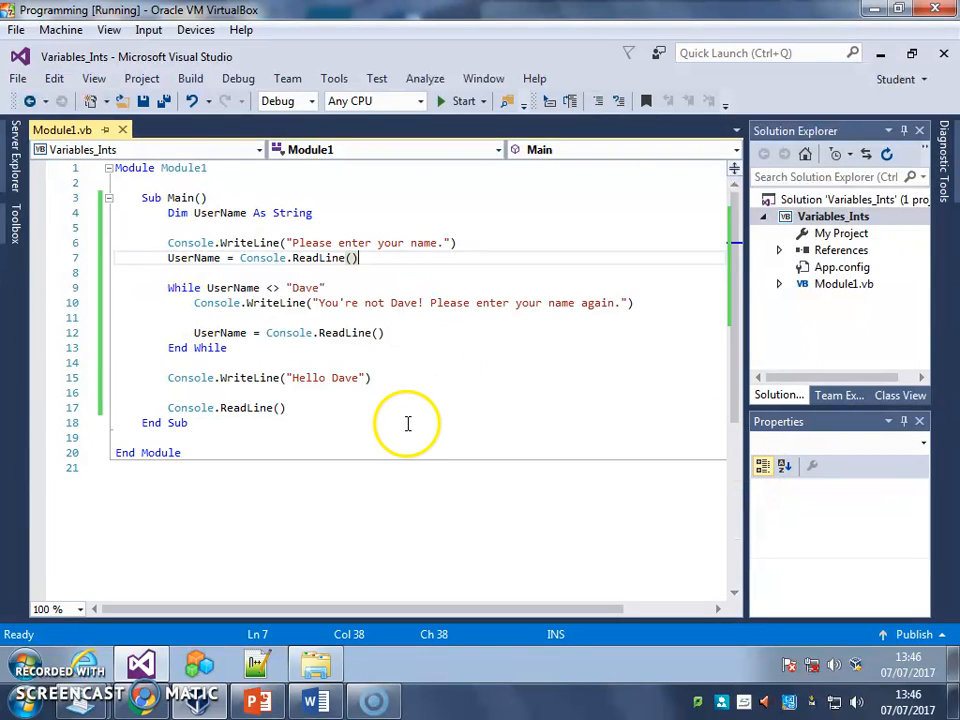
mouse_move(392, 414)
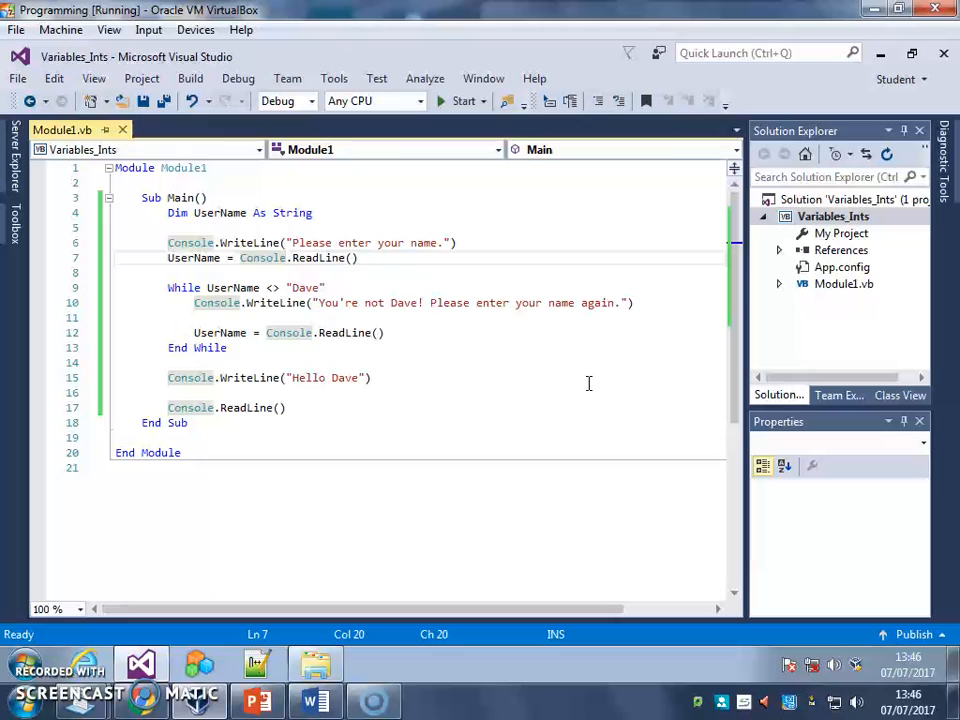
- Wrap Console.ReadLine() on line 7 in LCase( so the name is lowercased before comparison
text(LCase)
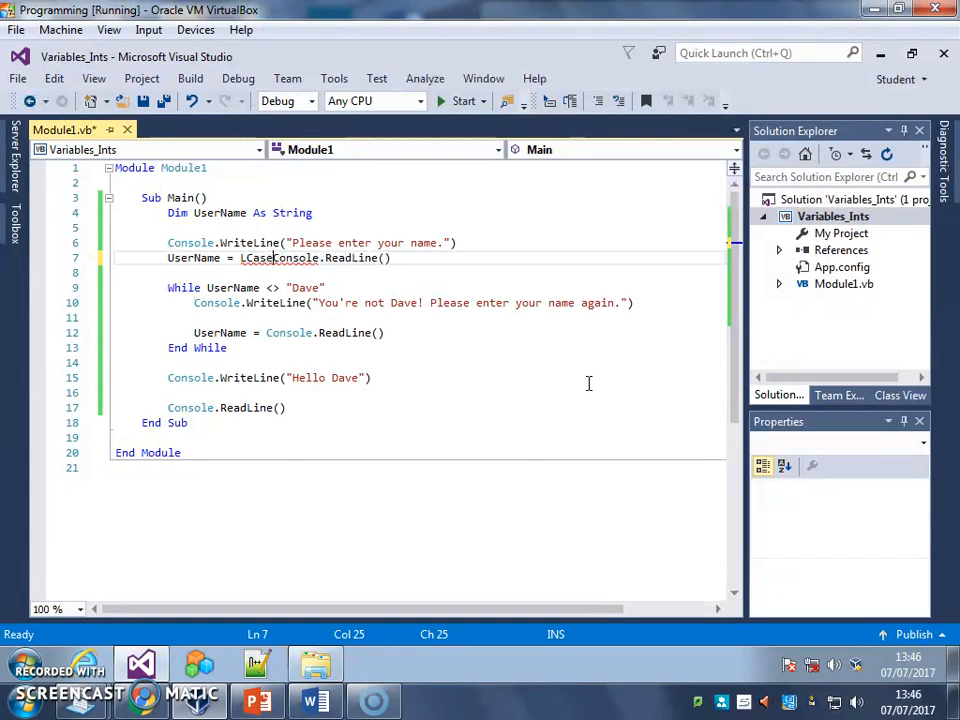
text(()
click(442, 288)
text(d)
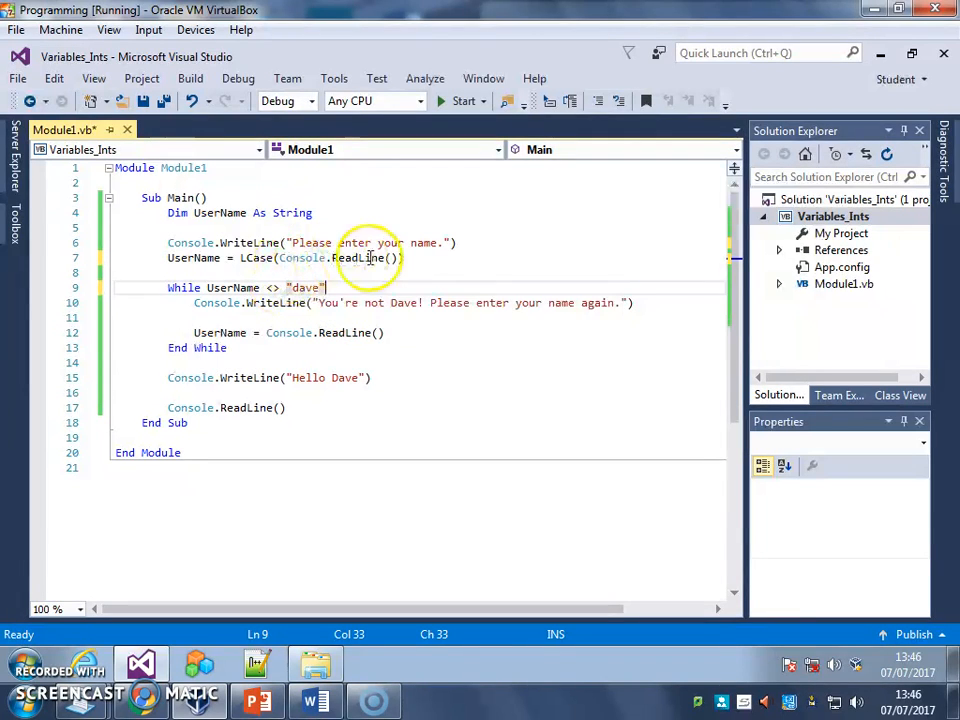
mouse_move(356, 258)
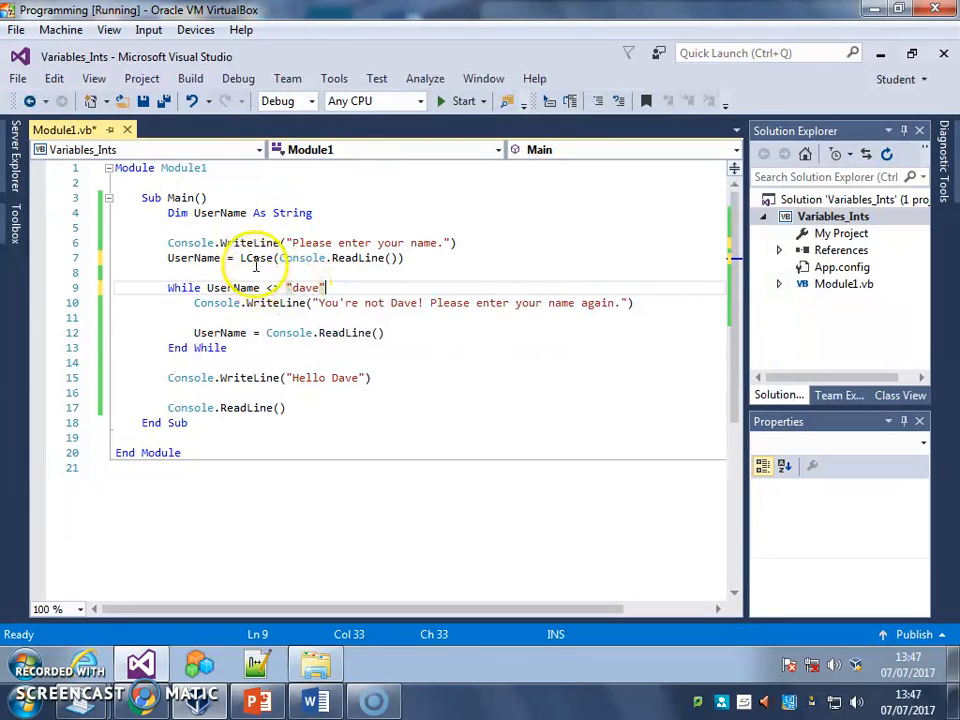
mouse_move(256, 262)
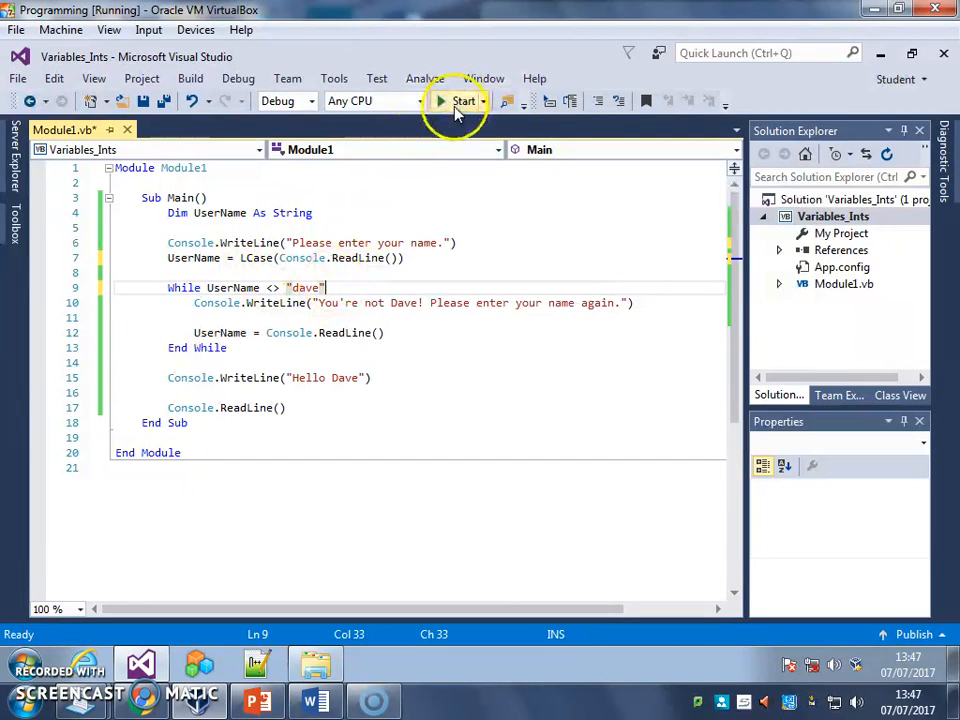
- Rebuild and run the edited program, then enter the mixed-case name DaVe at the prompt
click(452, 100)
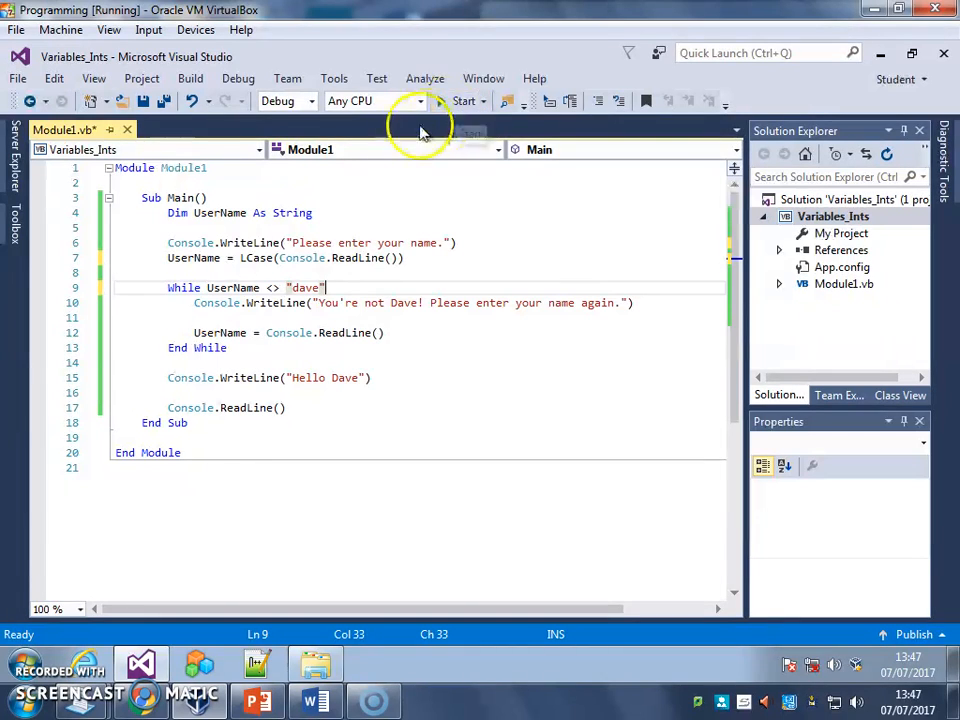
mouse_move(308, 288)
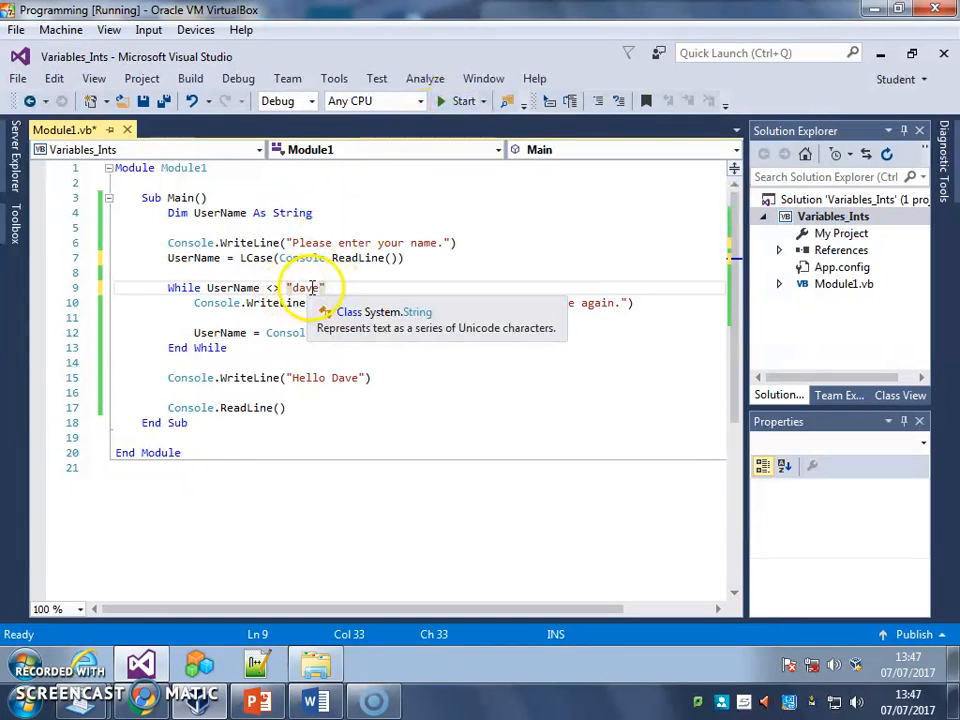
click(444, 100)
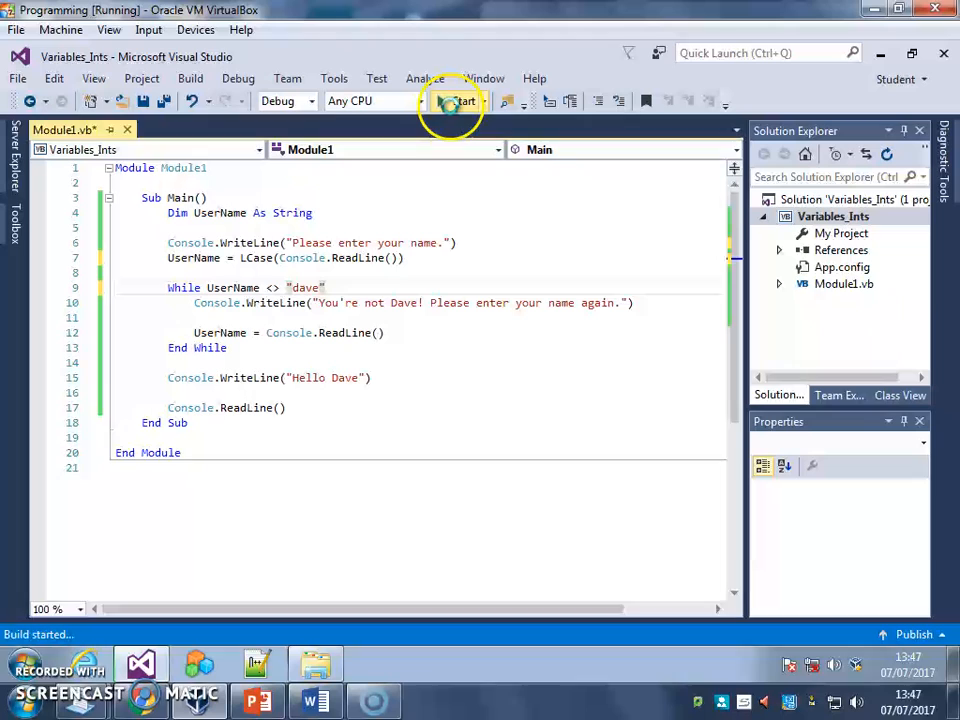
click(450, 100)
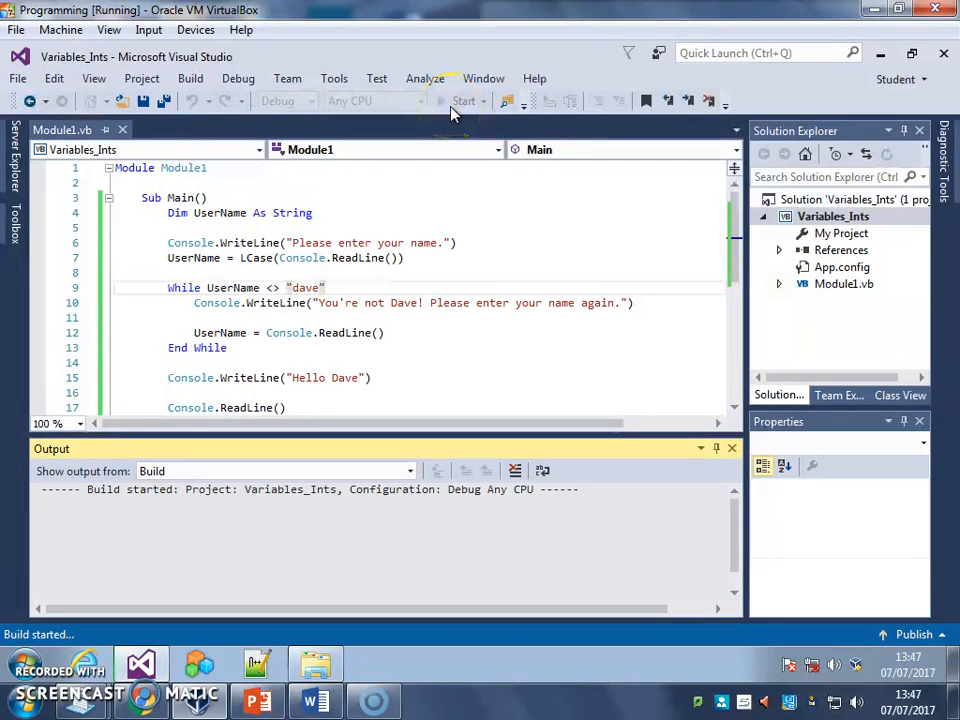
click(460, 100)
text(Da)
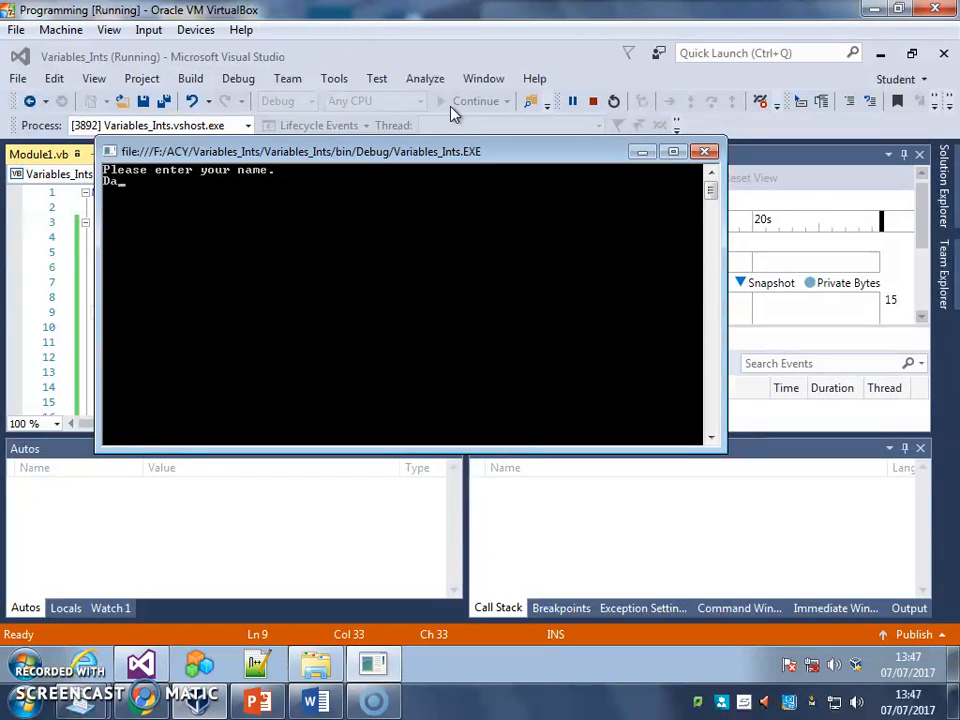
text(Ve)
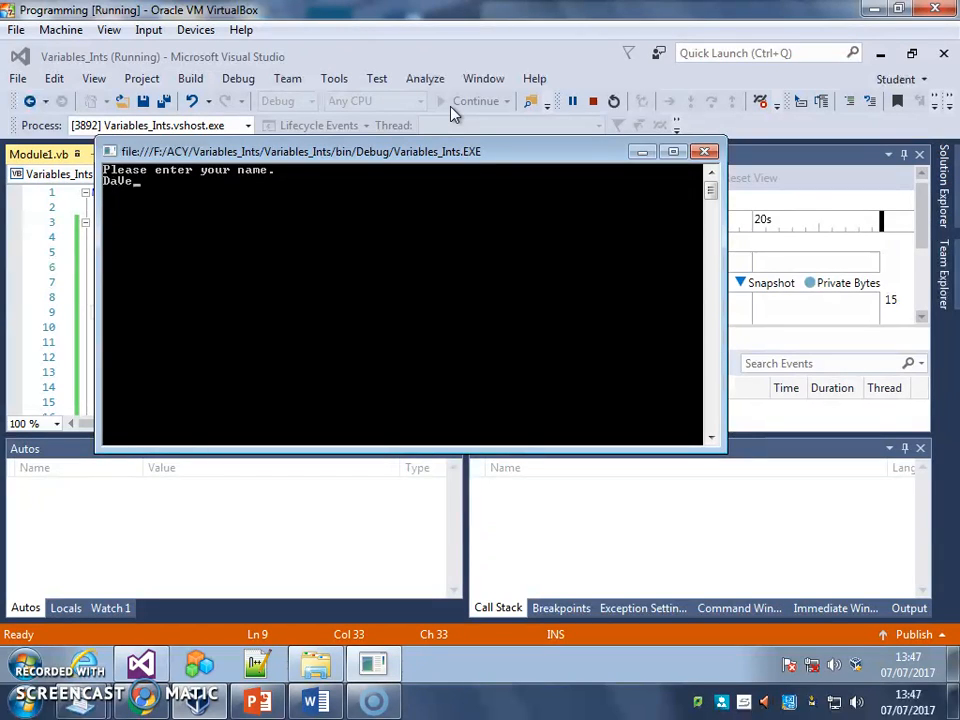